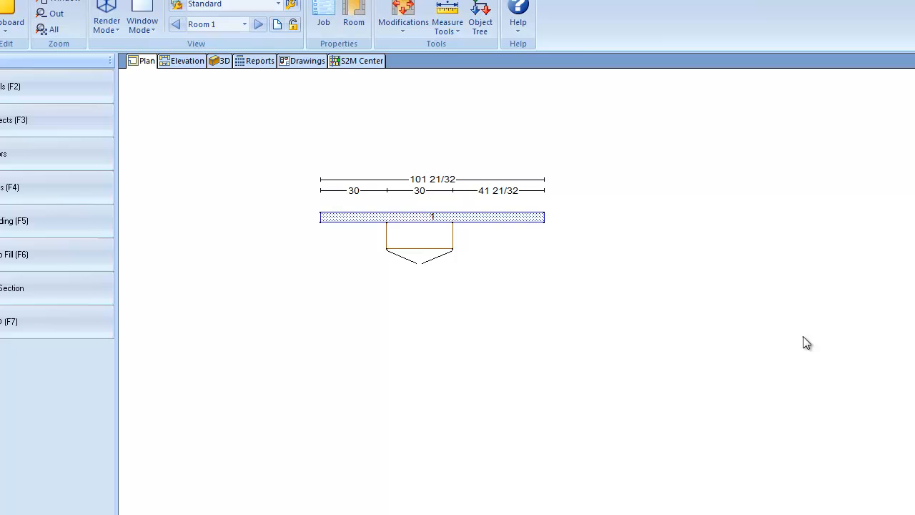
pyautogui.moveTo(753, 339)
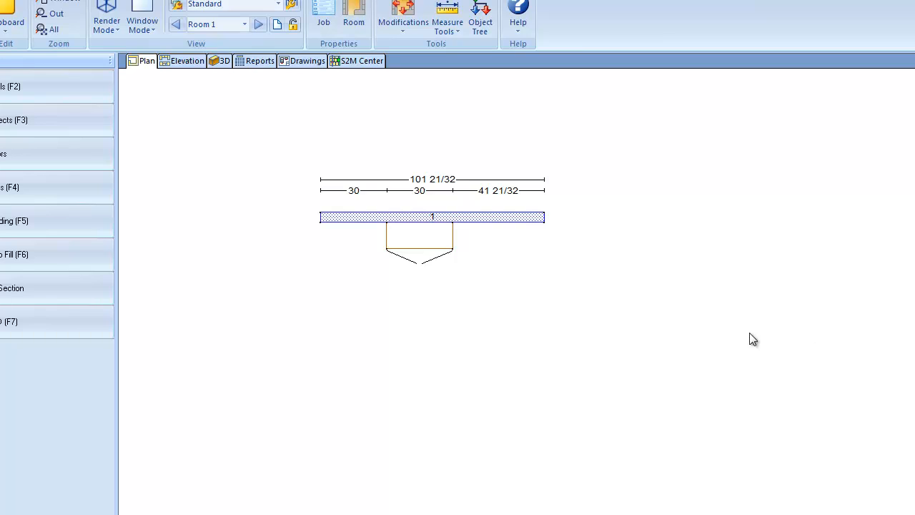
pyautogui.moveTo(438, 236)
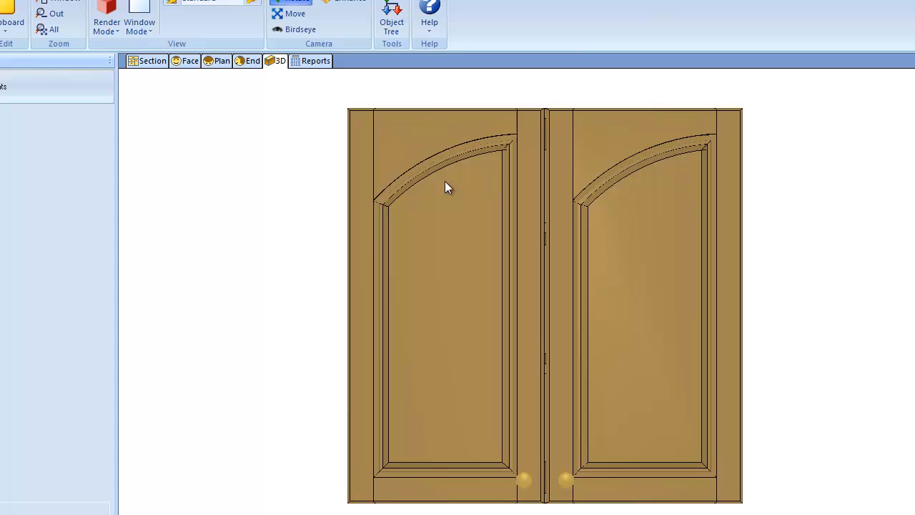
pyautogui.moveTo(439, 290)
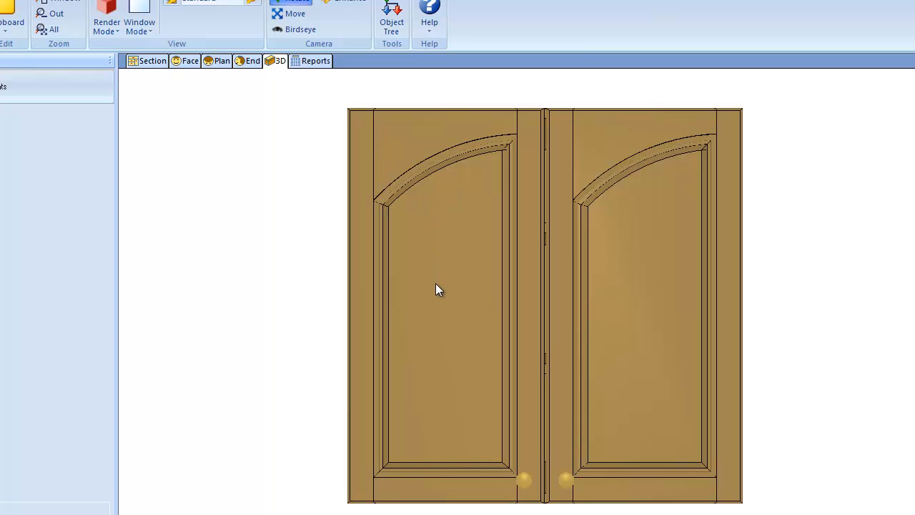
pyautogui.moveTo(661, 311)
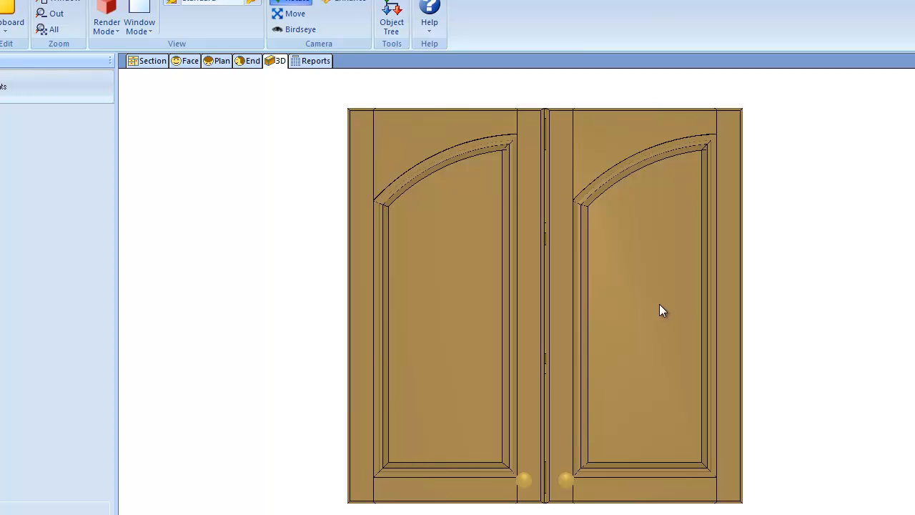
pyautogui.moveTo(650, 269)
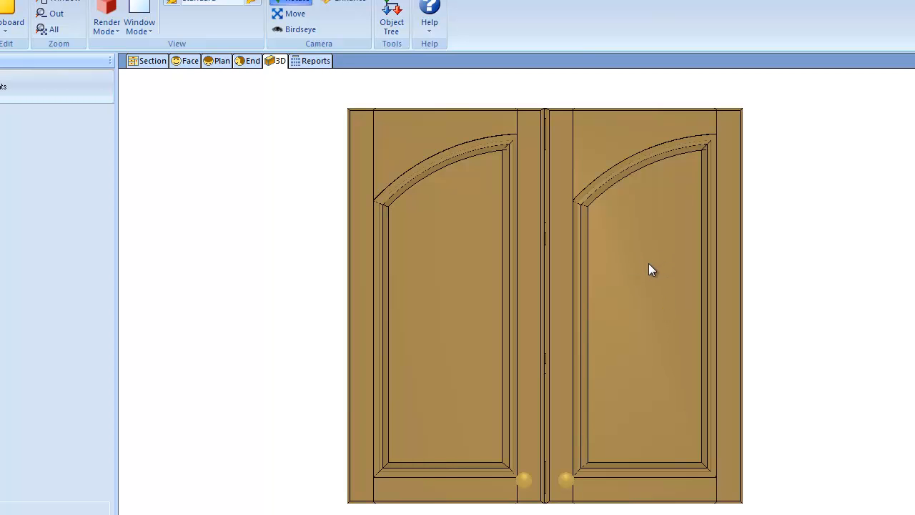
pyautogui.moveTo(218, 181)
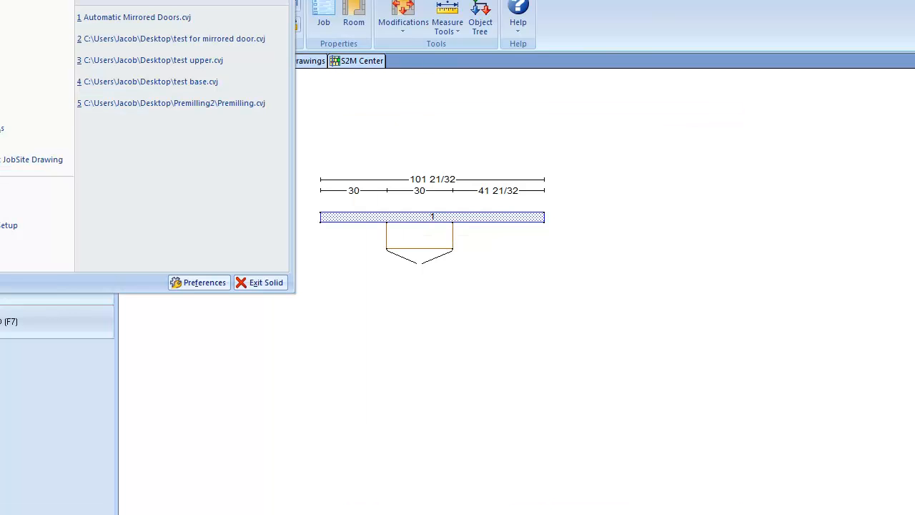
# Load Square Raised Panel Left in the door catalog, previewing Mirror Door Style and reverting
pyautogui.click(259, 281)
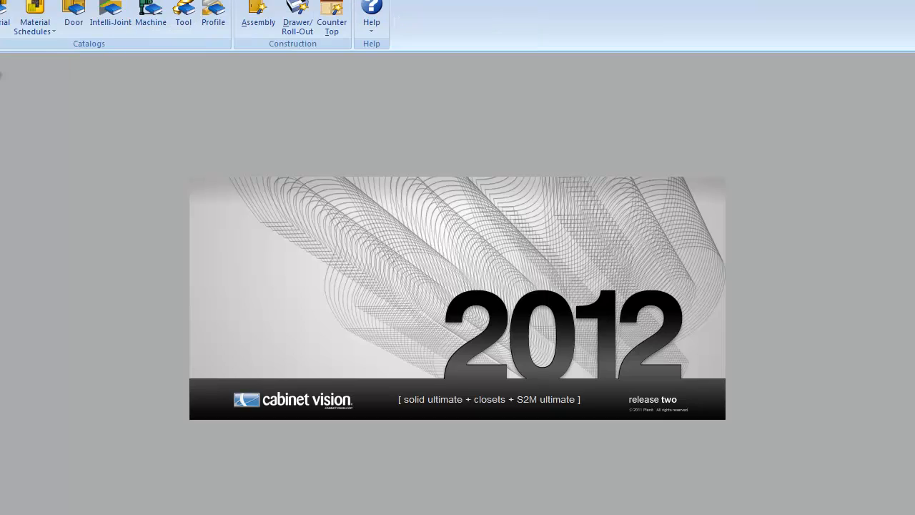
pyautogui.click(73, 12)
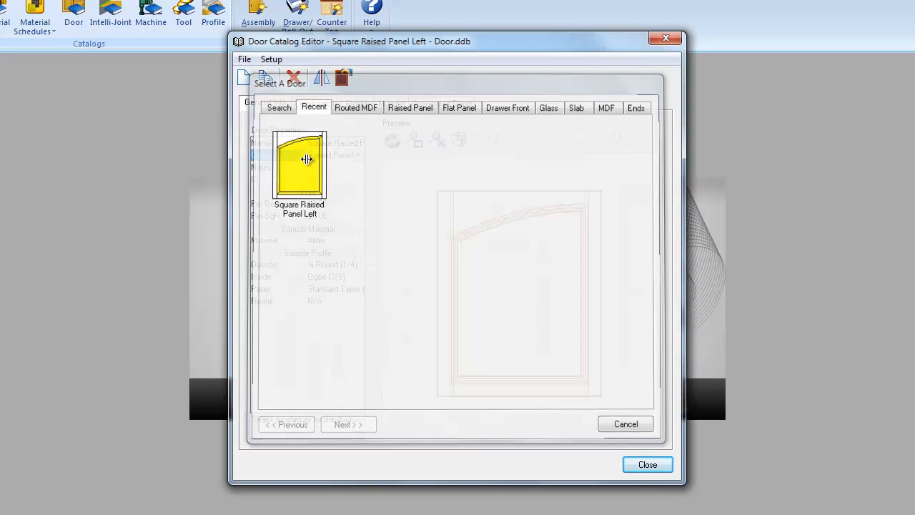
pyautogui.doubleClick(299, 165)
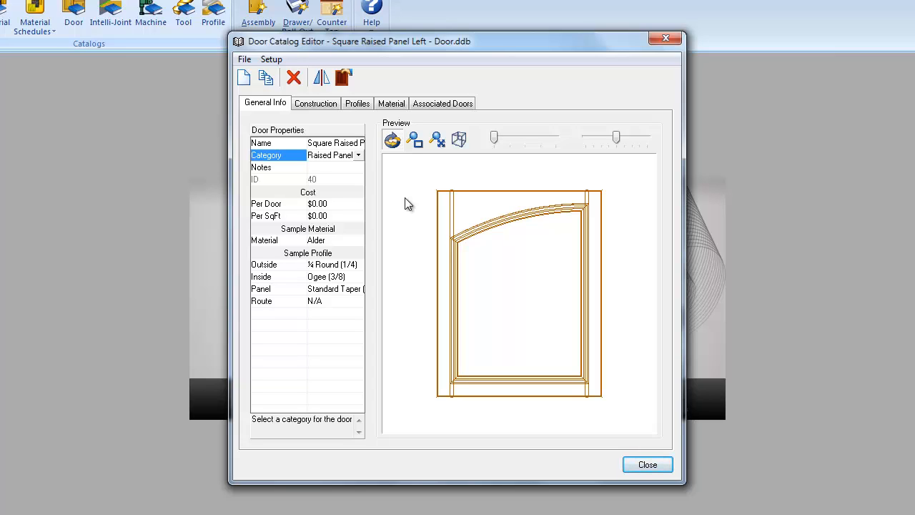
pyautogui.moveTo(321, 77)
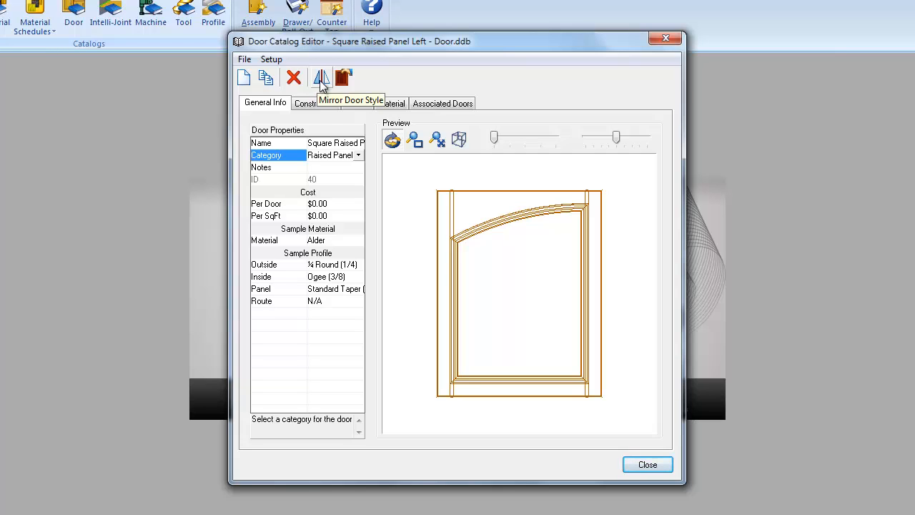
pyautogui.click(321, 77)
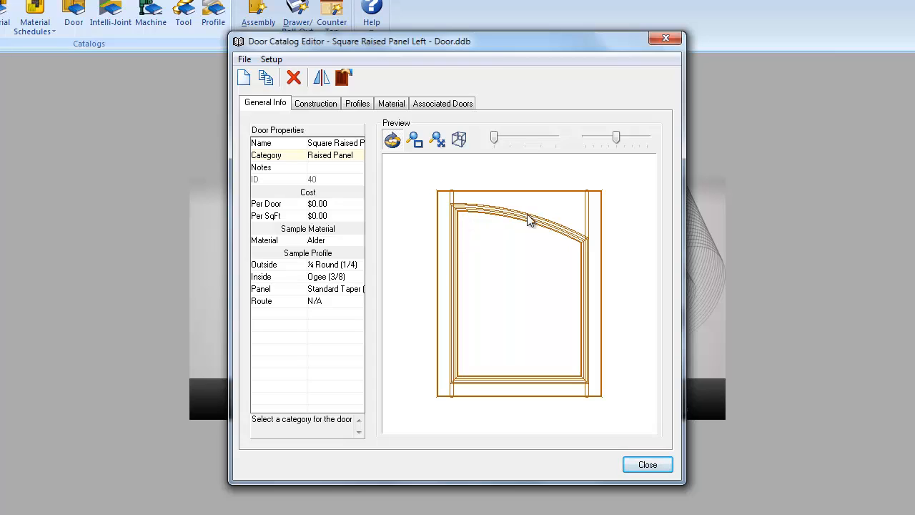
pyautogui.moveTo(358, 150)
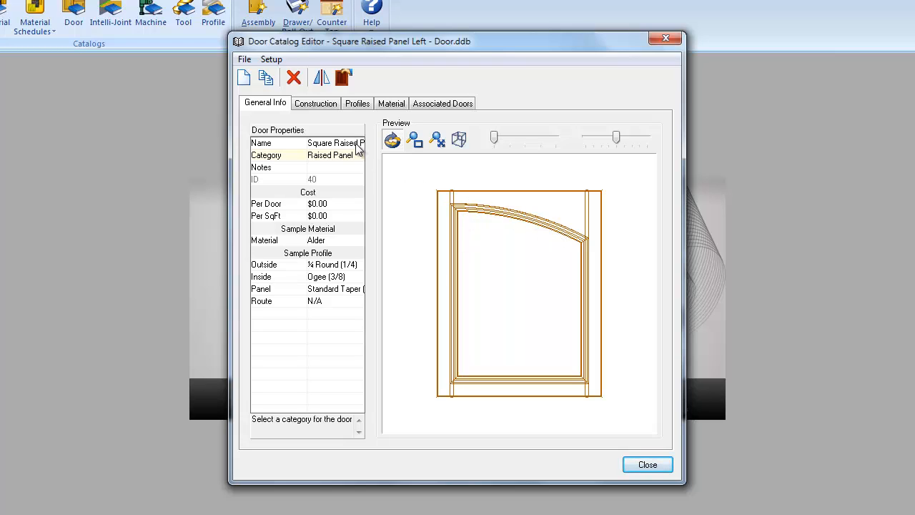
pyautogui.moveTo(424, 199)
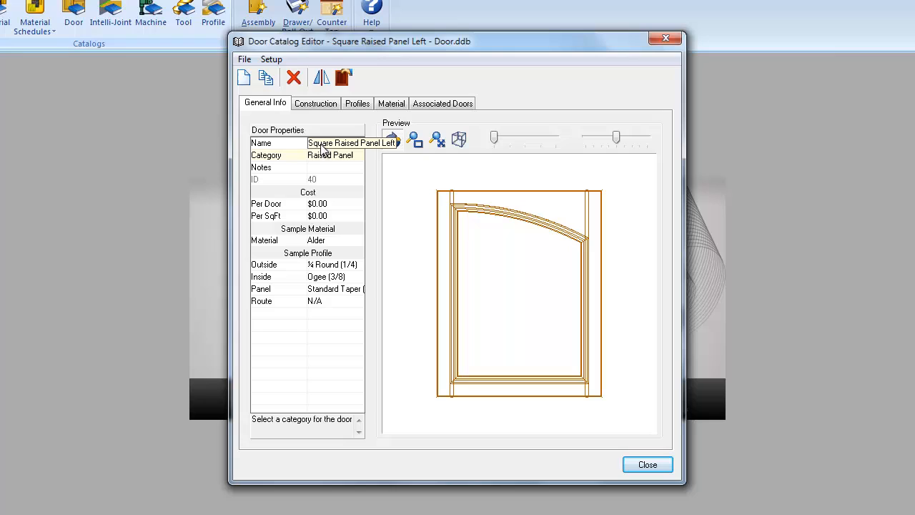
pyautogui.click(321, 77)
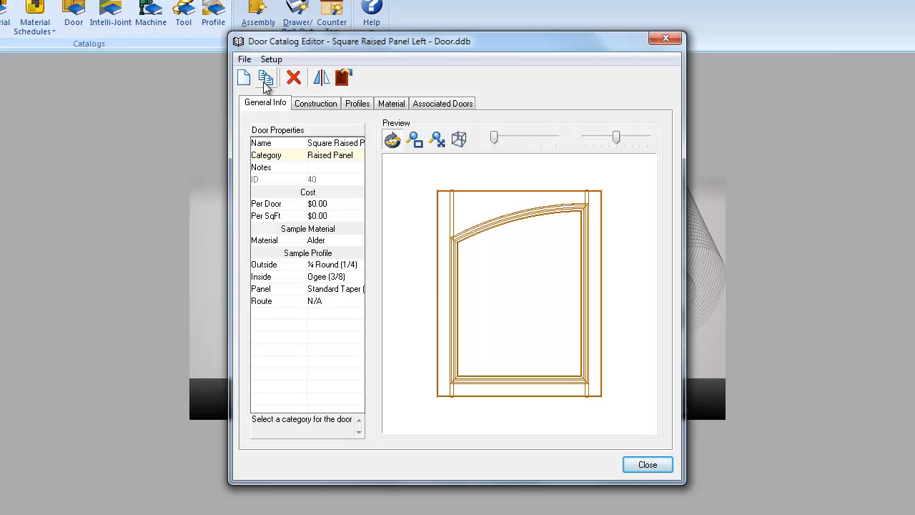
# Copy the left door into a new 'Square Raised Panel Right' style (ID 45), then open the door list
pyautogui.click(266, 78)
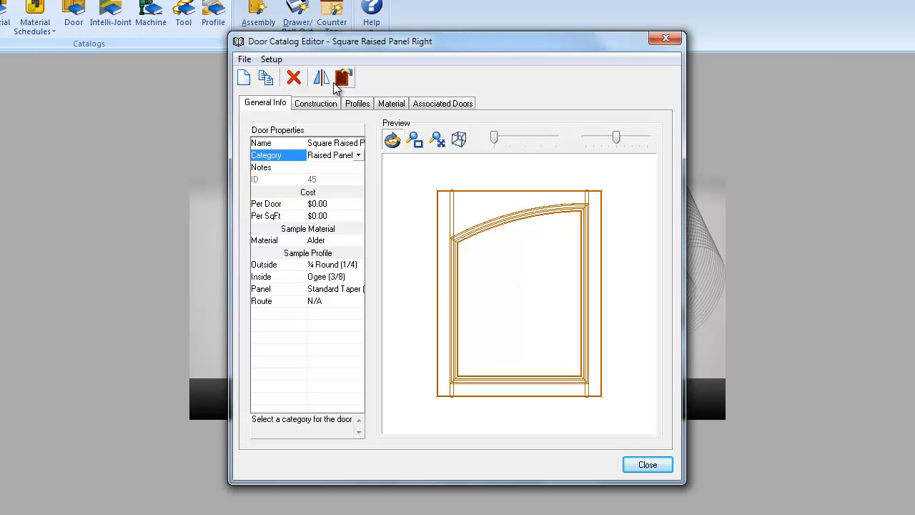
pyautogui.click(322, 77)
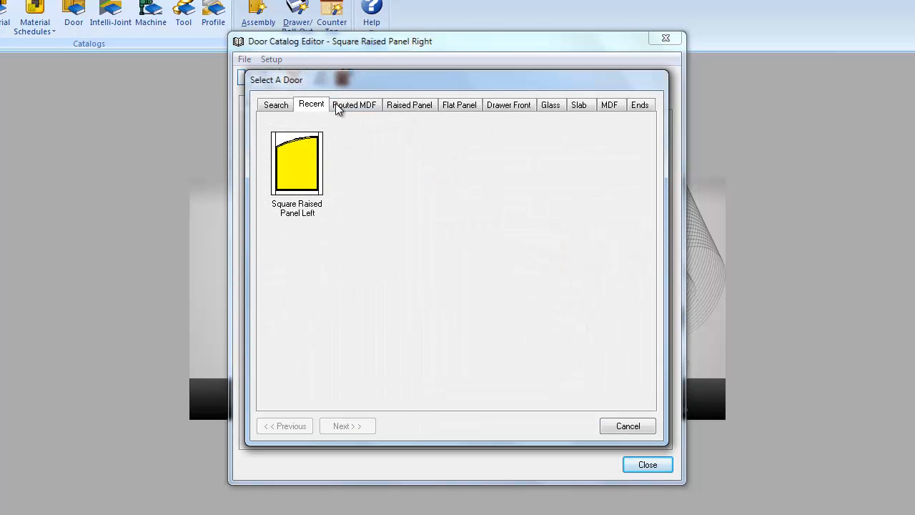
# Reopen Square Raised Panel Left and set its associated Right Door to the right-hand mirror
pyautogui.doubleClick(296, 163)
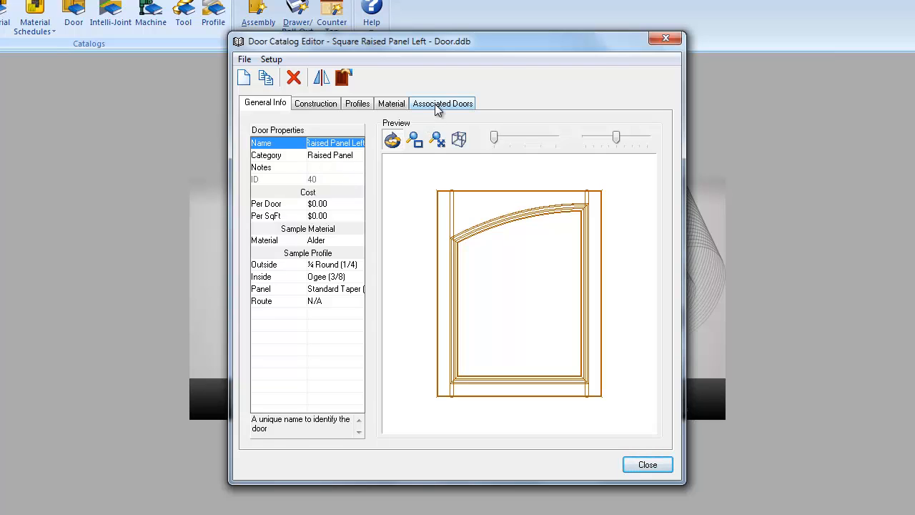
pyautogui.click(442, 103)
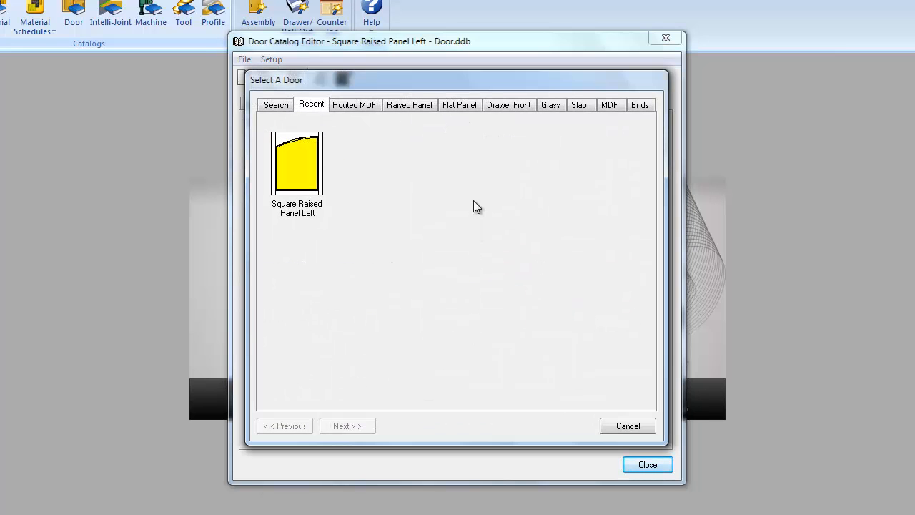
pyautogui.click(409, 104)
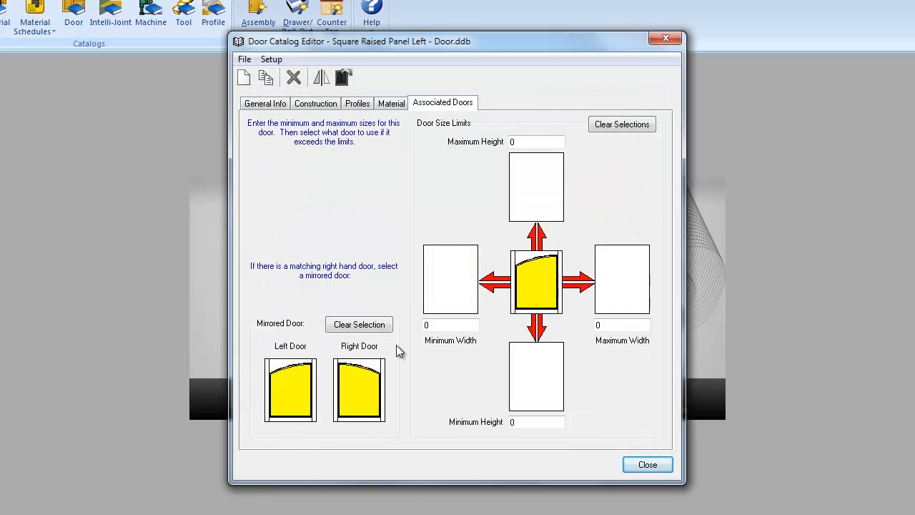
pyautogui.moveTo(359, 389)
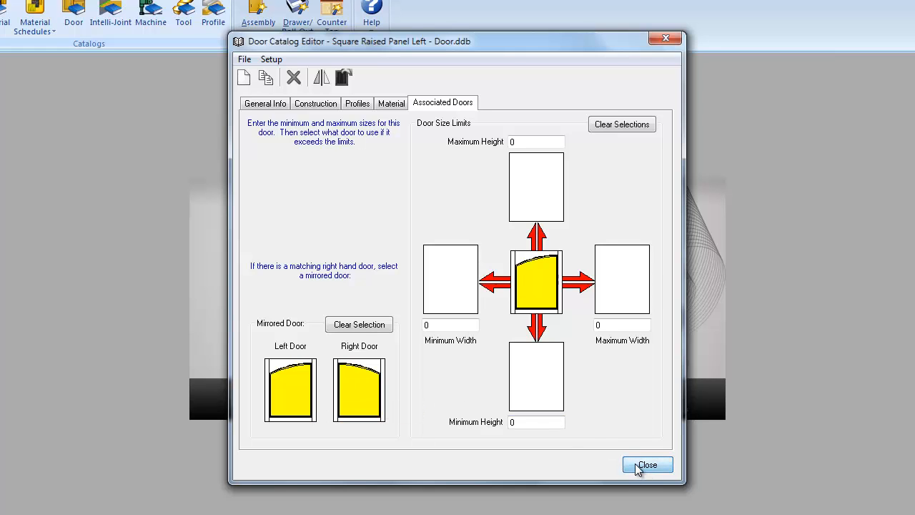
# Close the catalog editor, open Automatic Mirrored Doors.cvj and view the upper cabinet in 3D
pyautogui.click(646, 465)
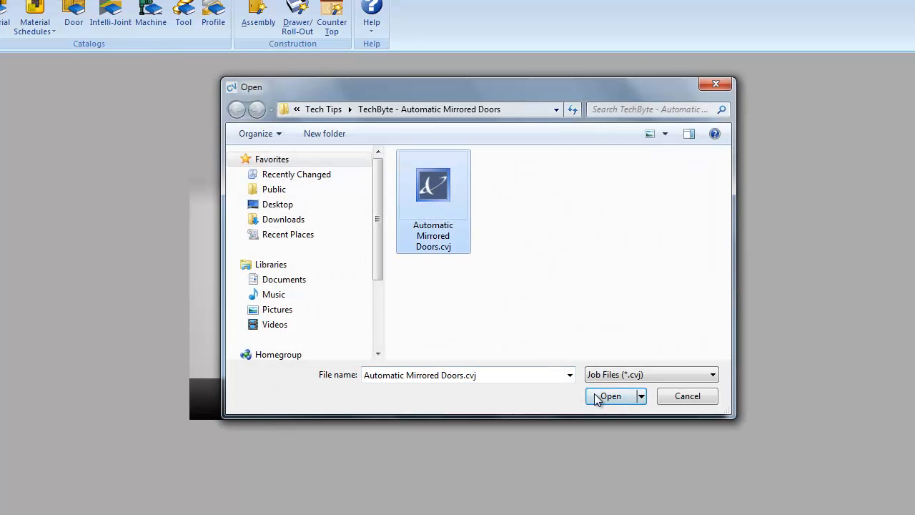
pyautogui.click(609, 396)
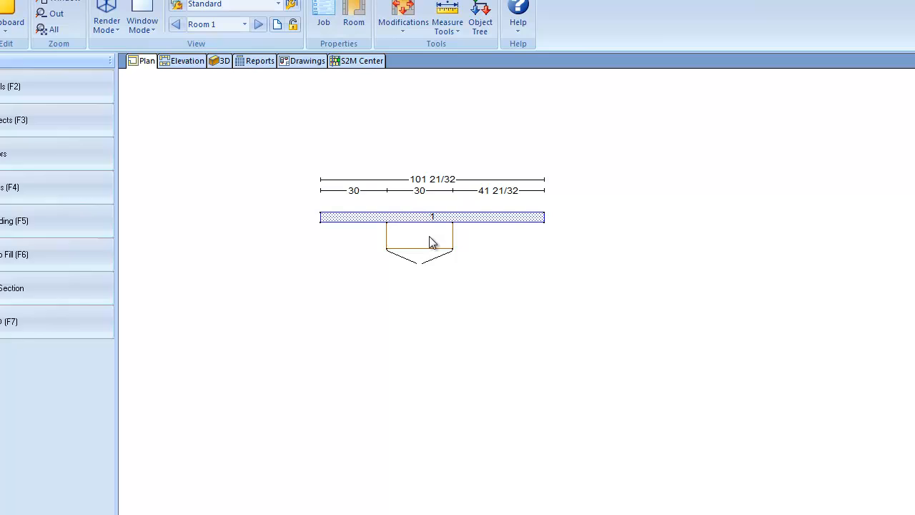
pyautogui.click(219, 61)
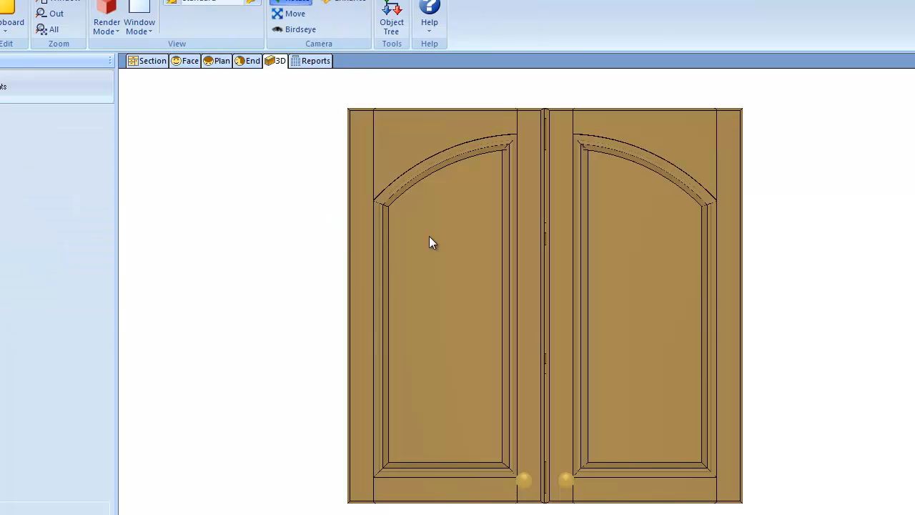
pyautogui.moveTo(240, 289)
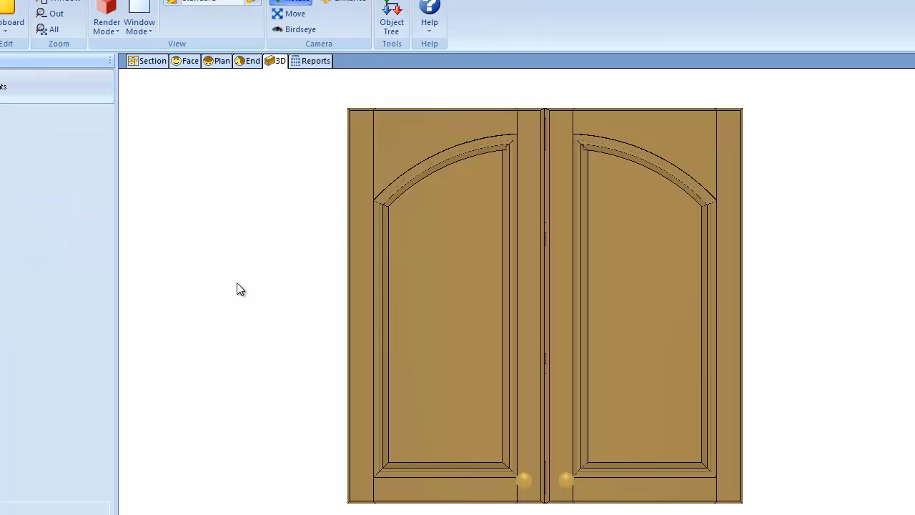